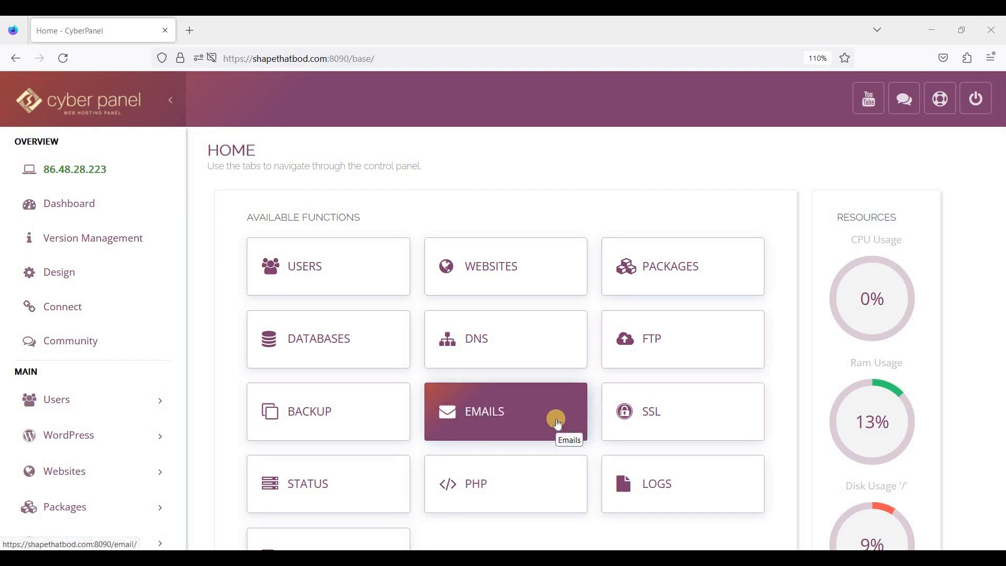
{"action": "mouse_move", "coordinate": [596, 341]}
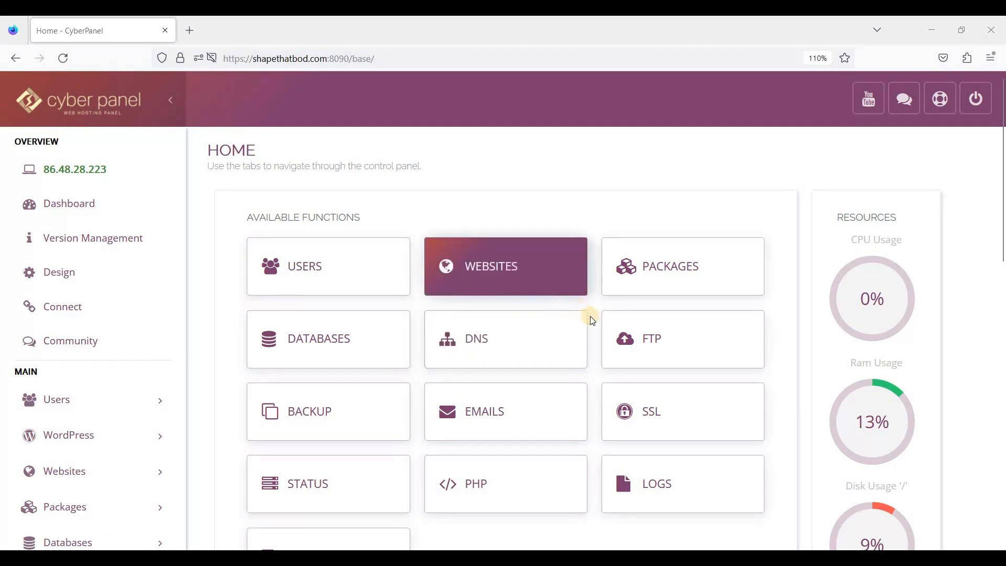
{"action": "mouse_move", "coordinate": [596, 323]}
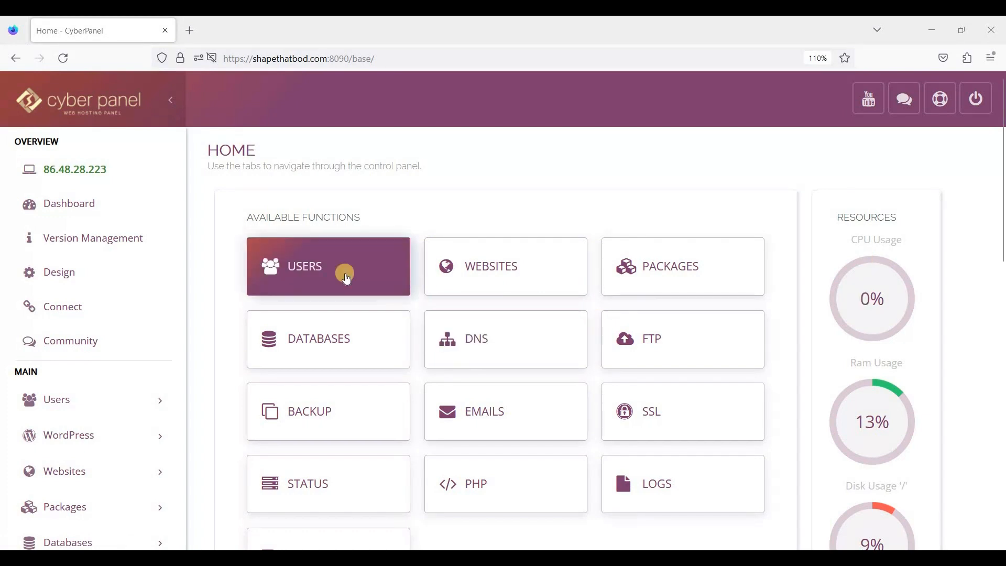
{"action": "mouse_move", "coordinate": [417, 310]}
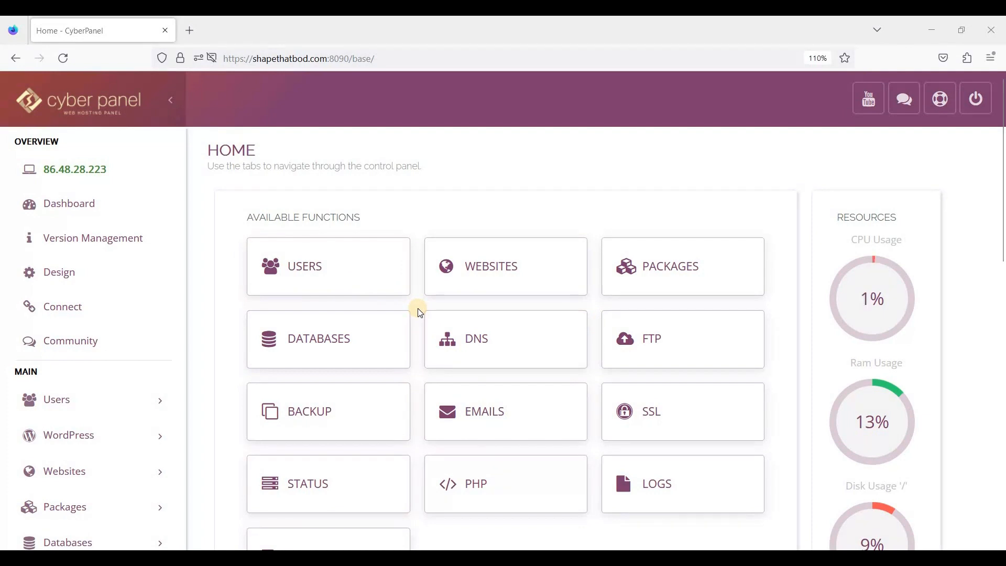
{"action": "mouse_move", "coordinate": [486, 360]}
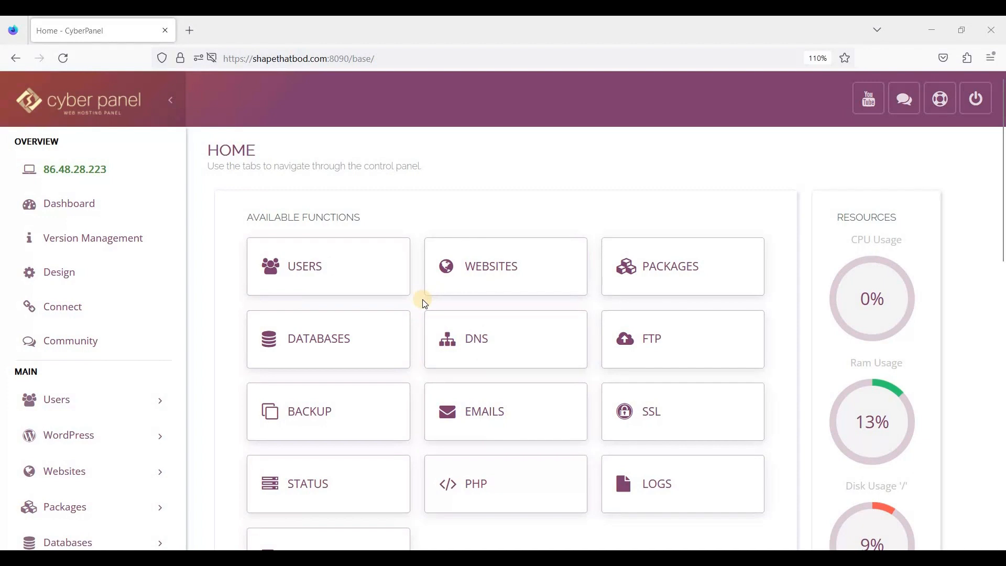
{"action": "mouse_move", "coordinate": [98, 115]}
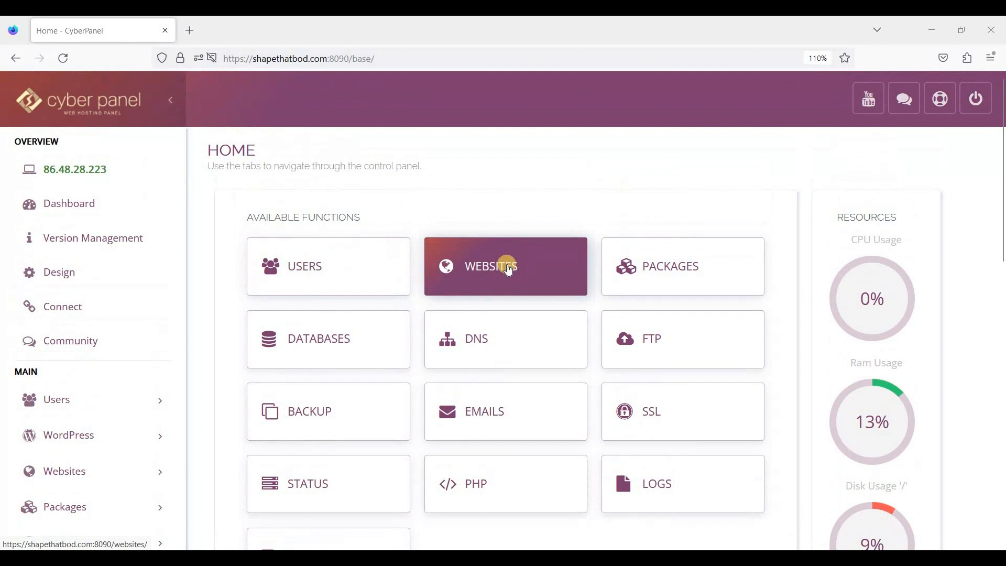
- Scroll the sidebar and choose Websites > Create Website
{"action": "scroll", "scroll_direction": "down", "scroll_amount": 3}
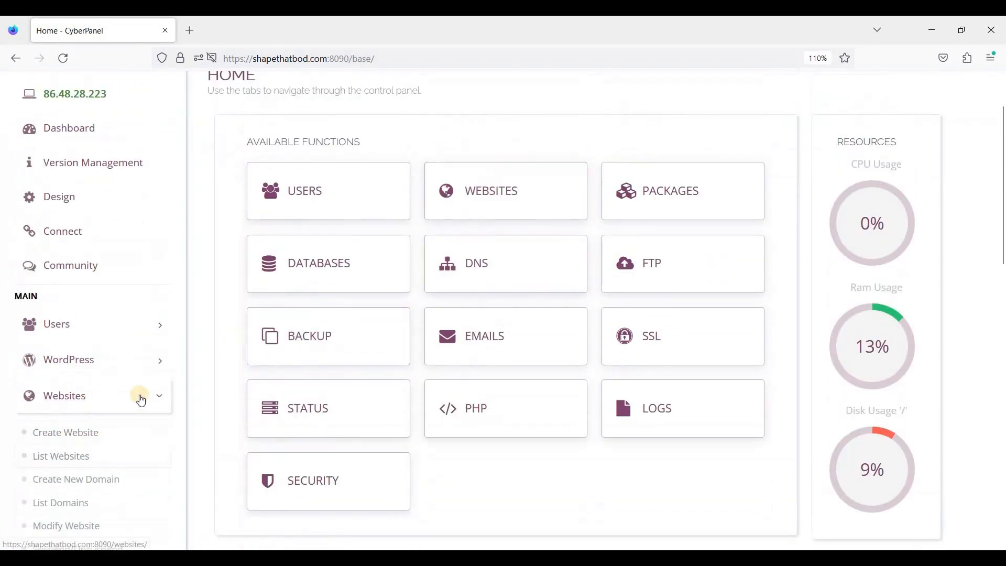
{"action": "mouse_move", "coordinate": [65, 432]}
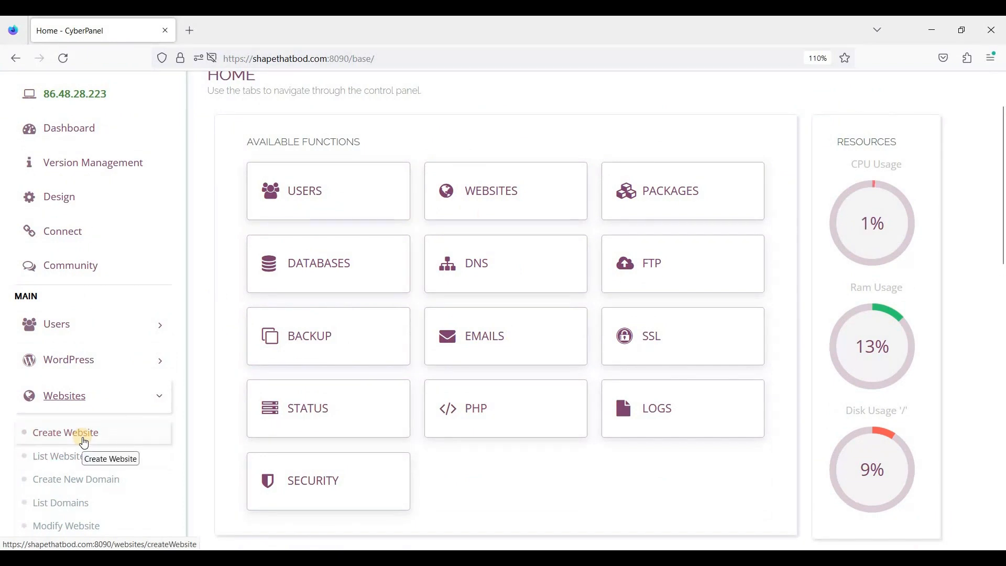
{"action": "left_click", "coordinate": [65, 432]}
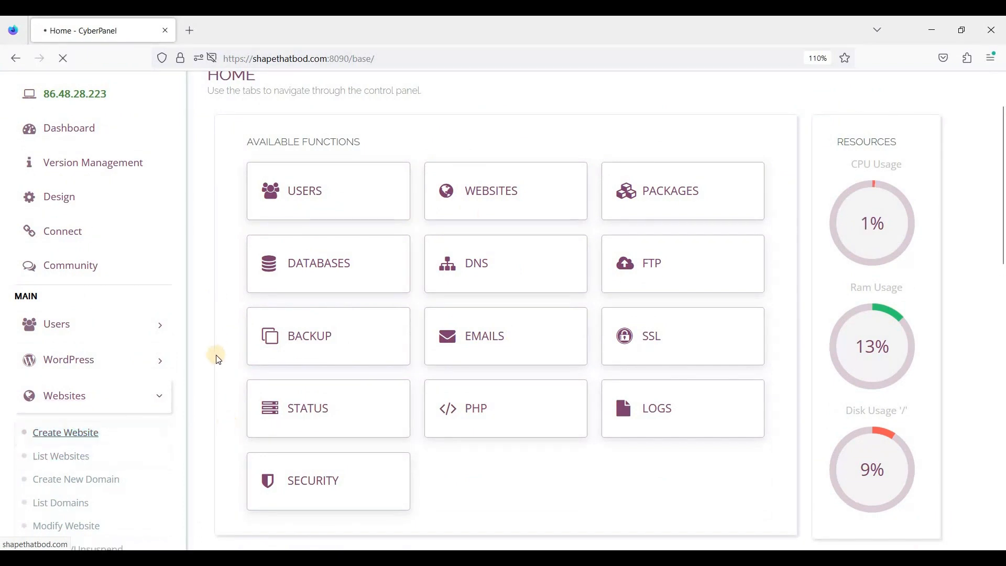
- Select the Default hosting package for the new website
{"action": "left_click", "coordinate": [65, 432]}
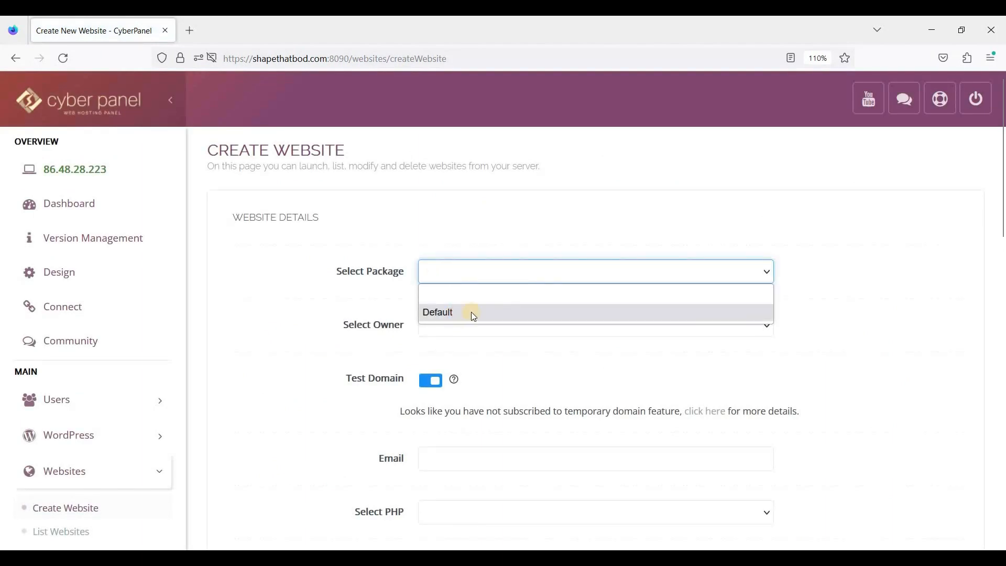
{"action": "left_click", "coordinate": [437, 312]}
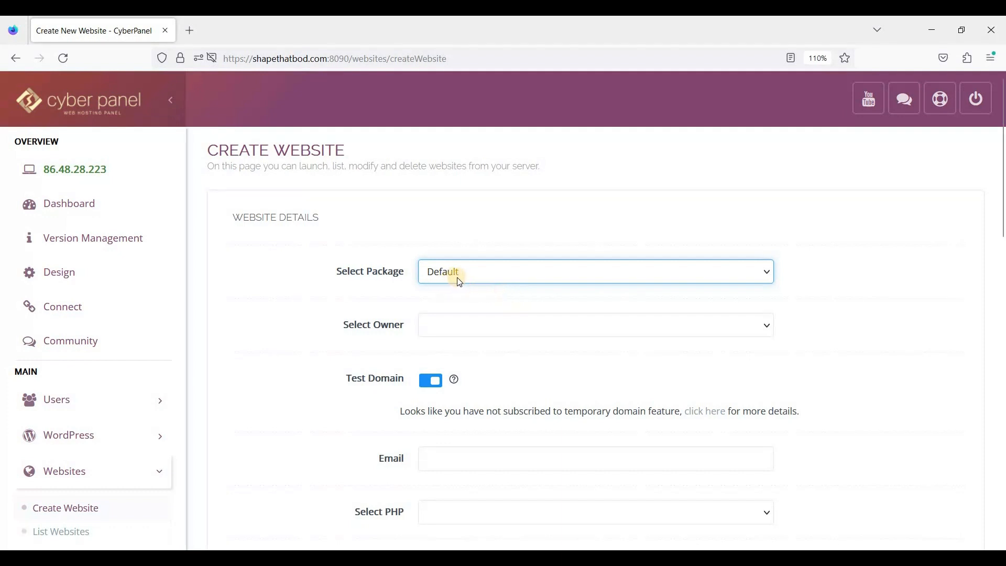
{"action": "mouse_move", "coordinate": [460, 283]}
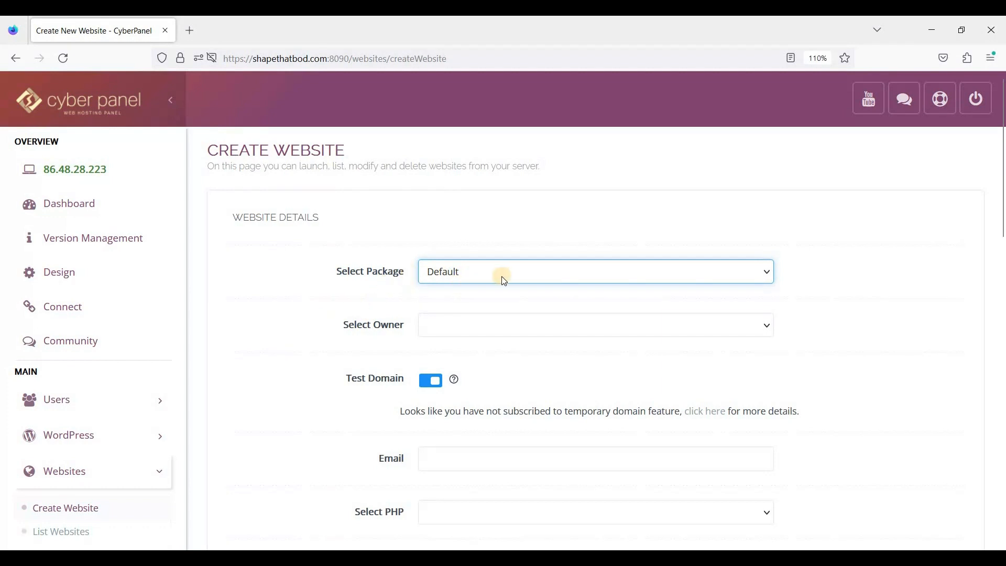
{"action": "mouse_move", "coordinate": [525, 289]}
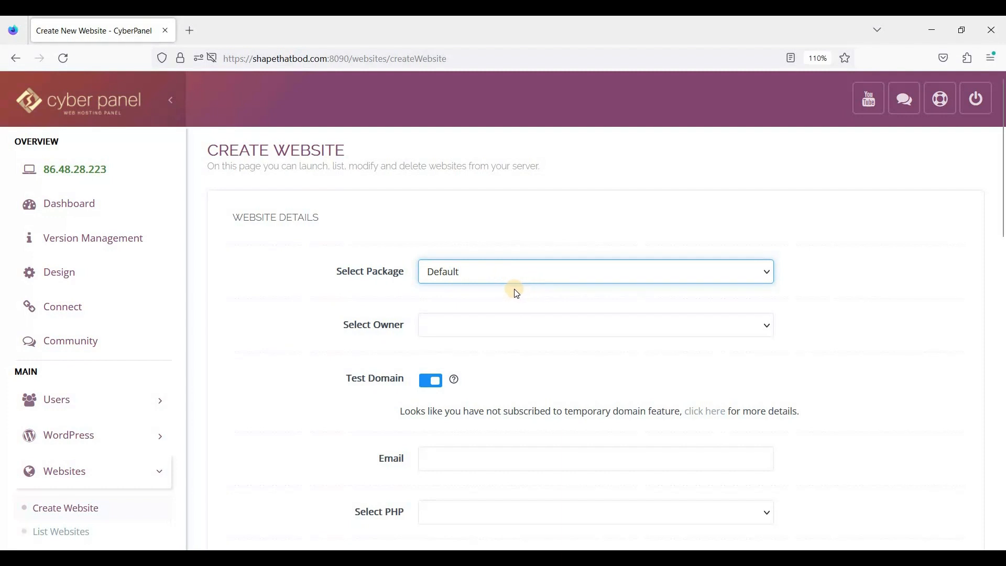
{"action": "mouse_move", "coordinate": [485, 283]}
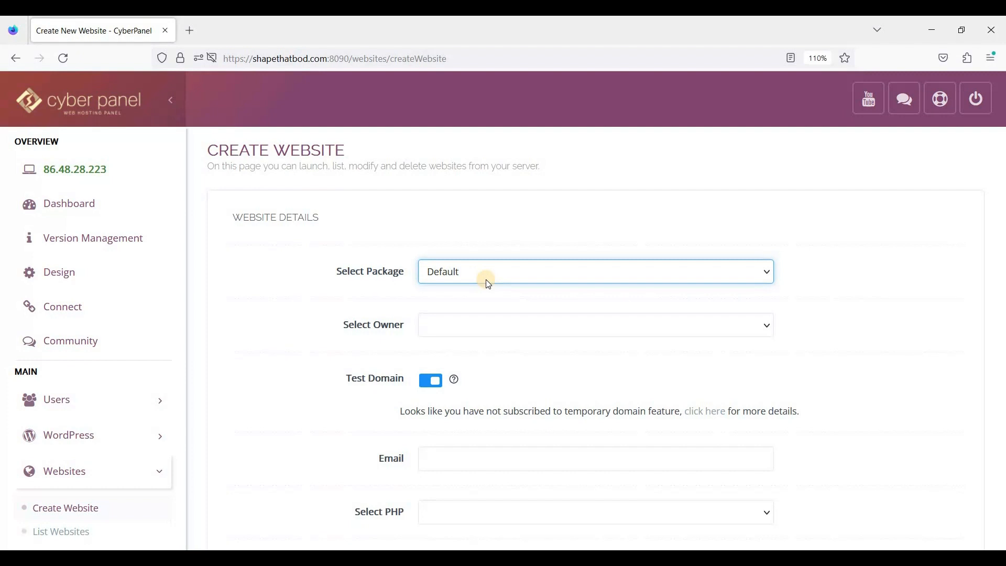
{"action": "mouse_move", "coordinate": [467, 319]}
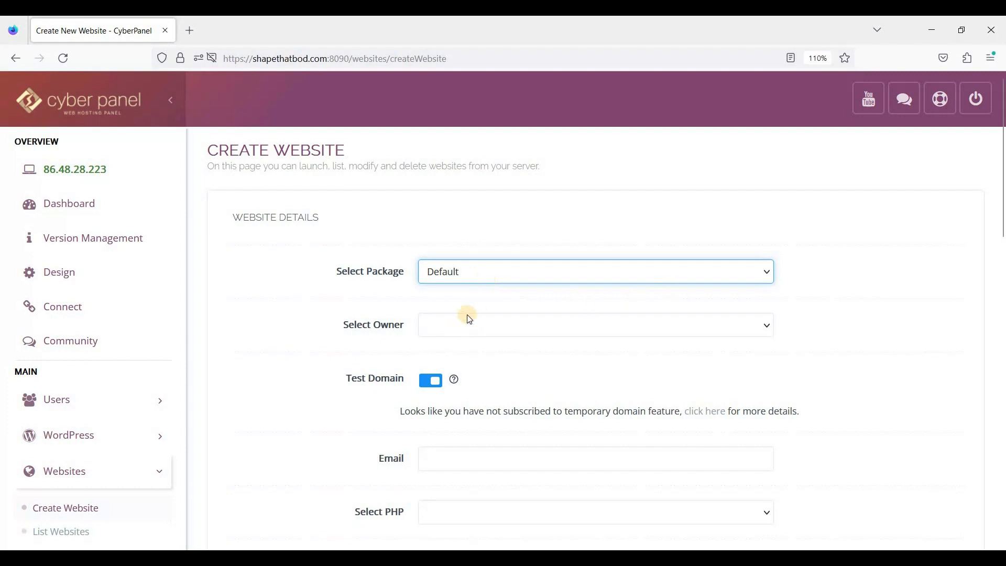
{"action": "mouse_move", "coordinate": [453, 368]}
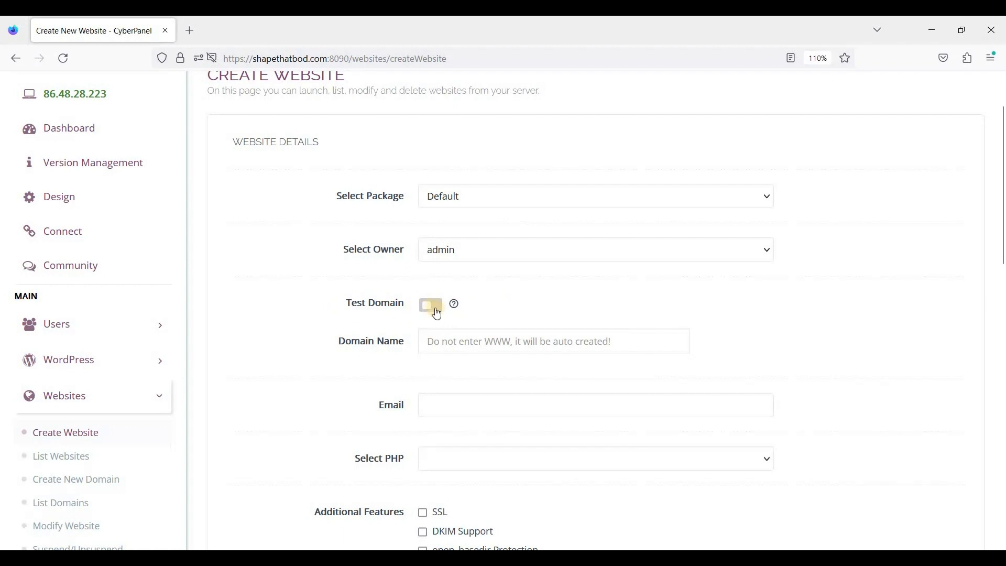
- Enter the domain webshanks and contact email admin@webshanks for the new site
{"action": "left_click", "coordinate": [430, 303]}
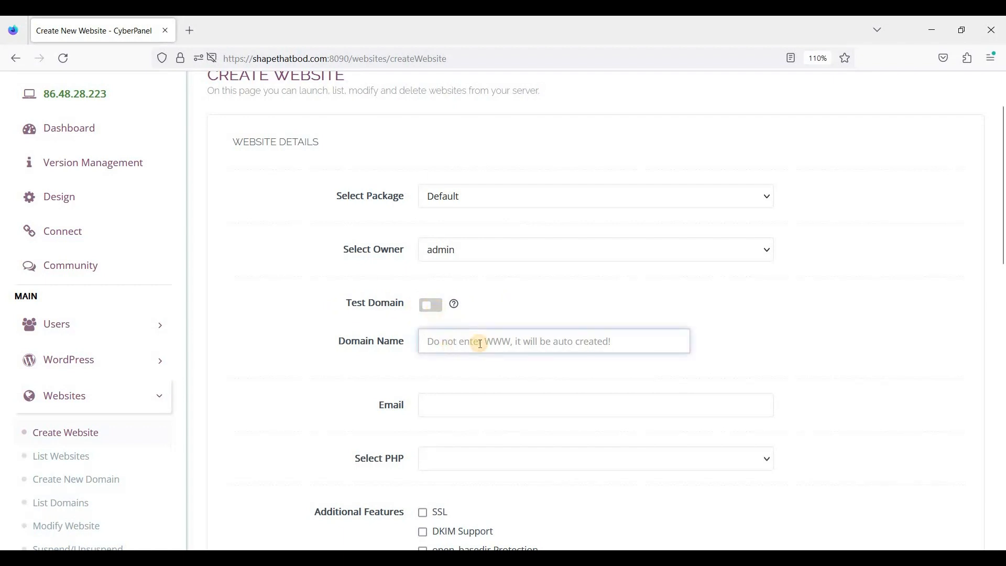
{"action": "type", "text": "webshak"}
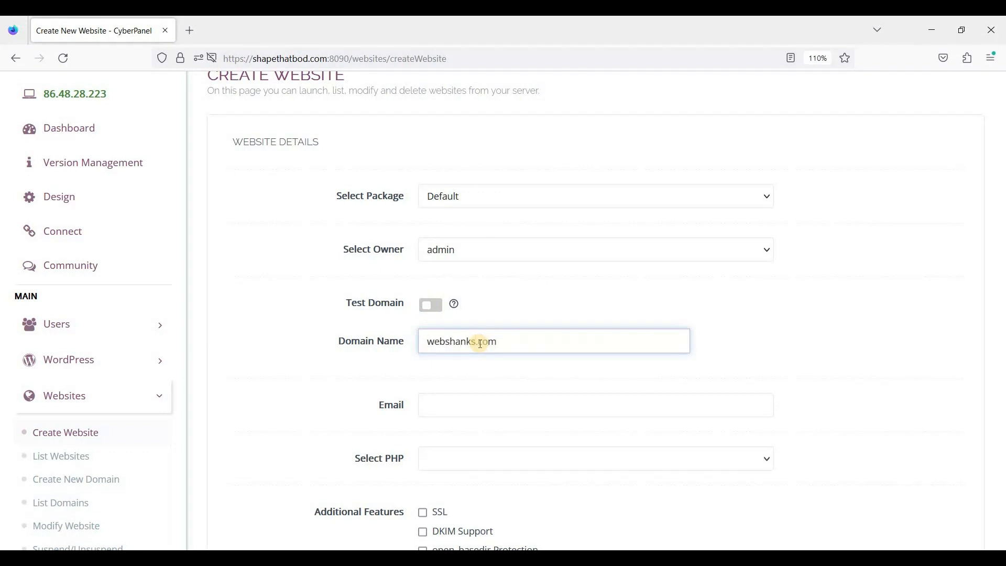
{"action": "type", "text": "admin"}
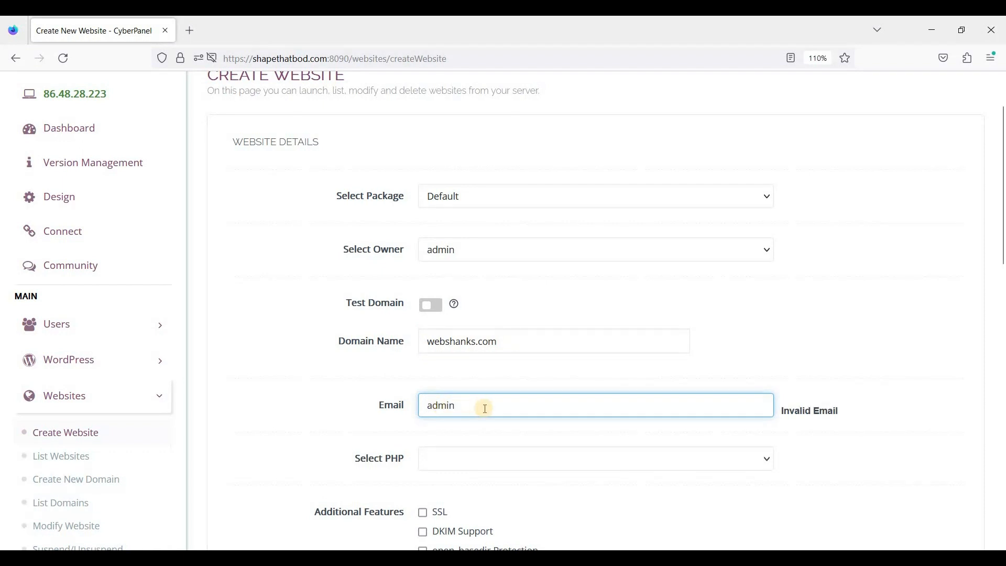
{"action": "left_click", "coordinate": [594, 404]}
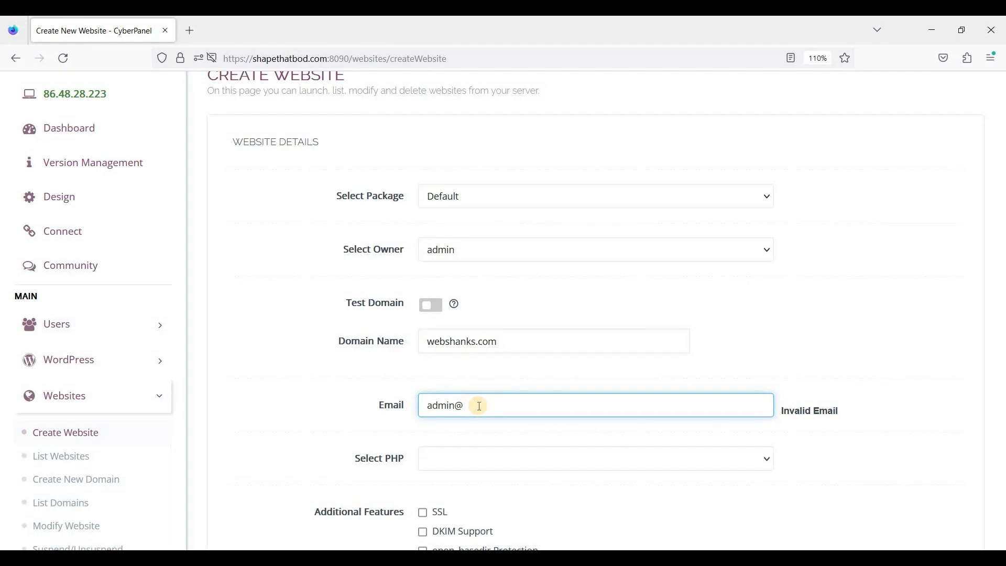
{"action": "type", "text": "webshanks"}
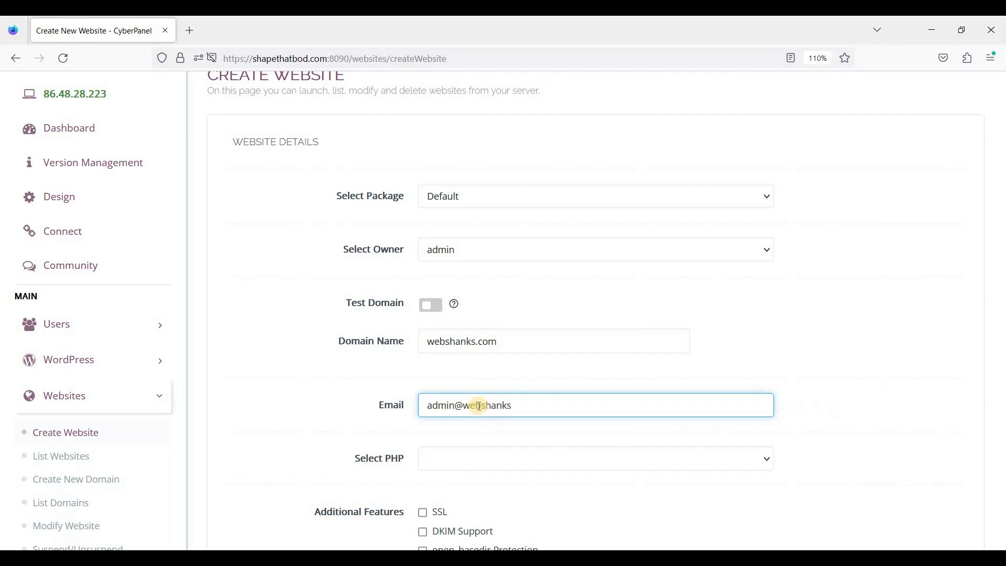
{"action": "left_click", "coordinate": [594, 457]}
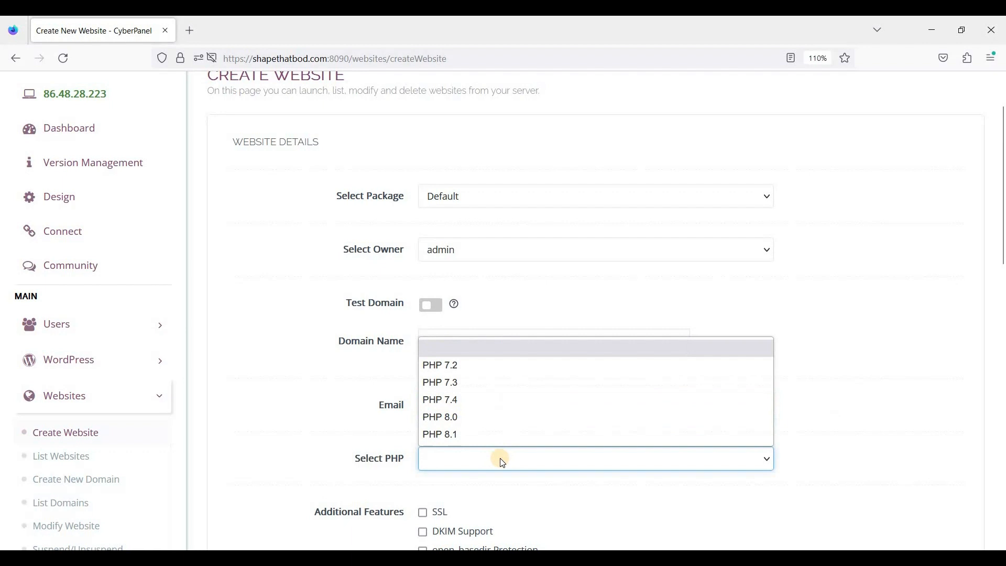
{"action": "mouse_move", "coordinate": [471, 416]}
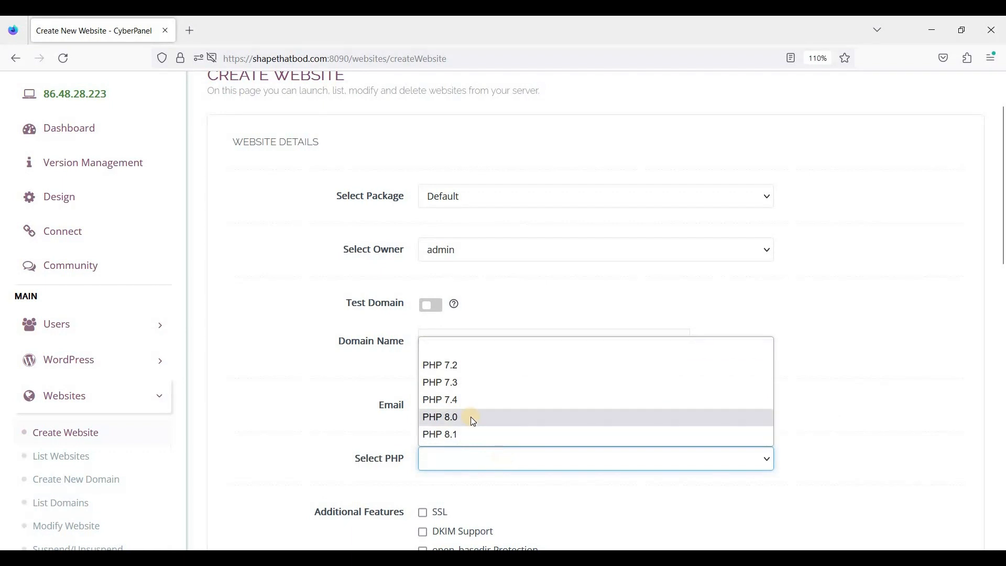
{"action": "mouse_move", "coordinate": [476, 419]}
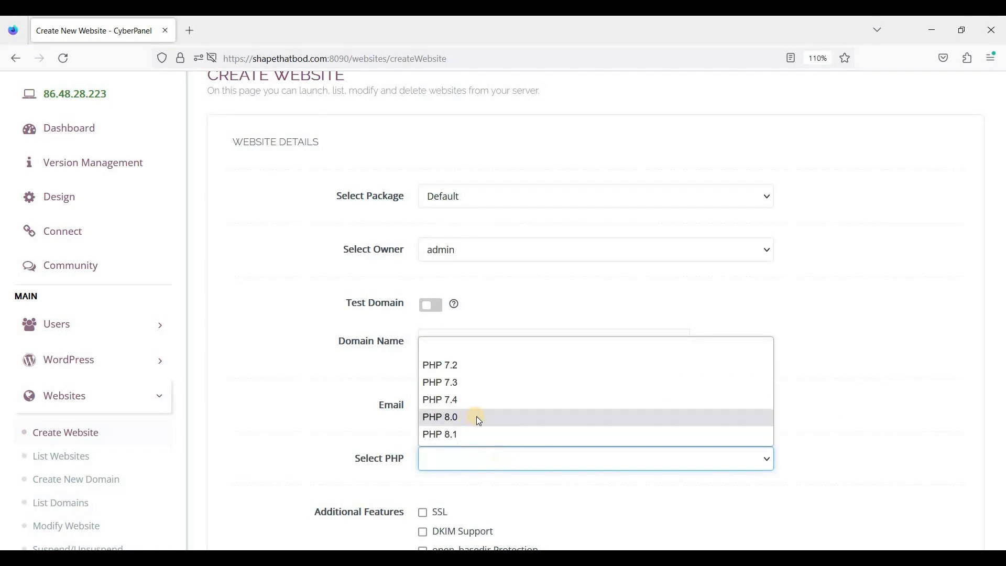
{"action": "mouse_move", "coordinate": [471, 422]}
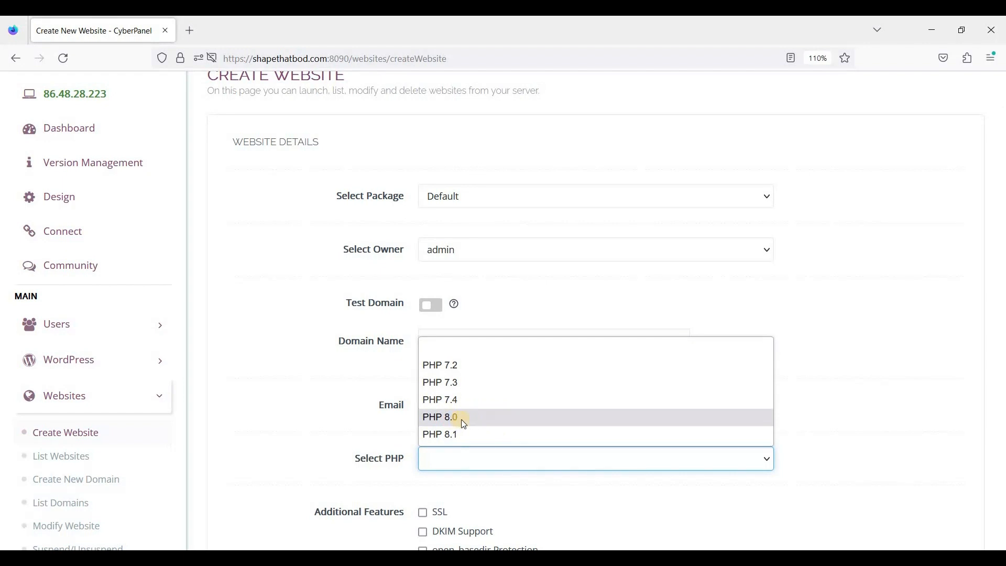
- Choose PHP 8.0 as the site's PHP version
{"action": "left_click", "coordinate": [440, 417]}
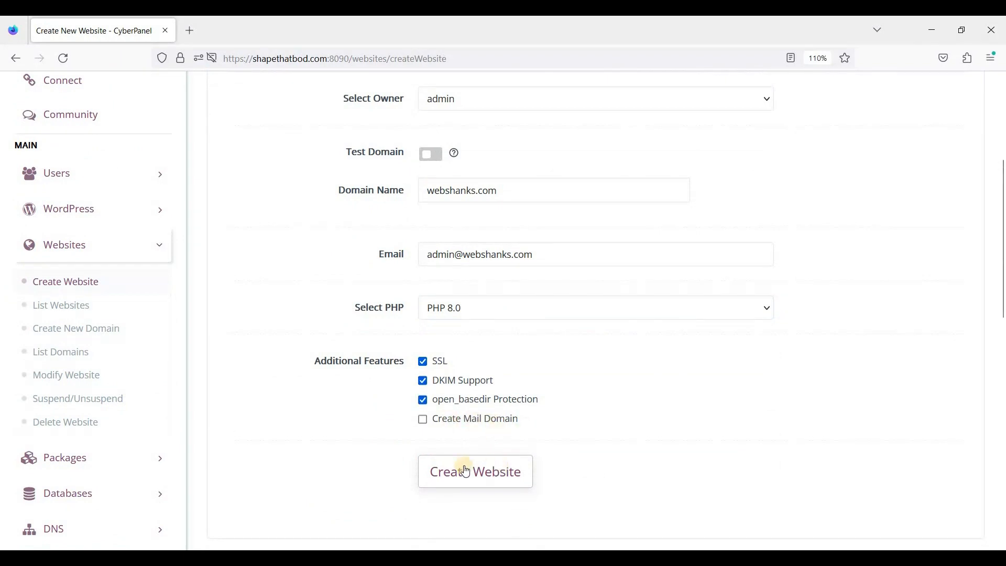
- Create webshanks.com and watch the progress until it reports Successfully Installed
{"action": "left_click", "coordinate": [474, 470]}
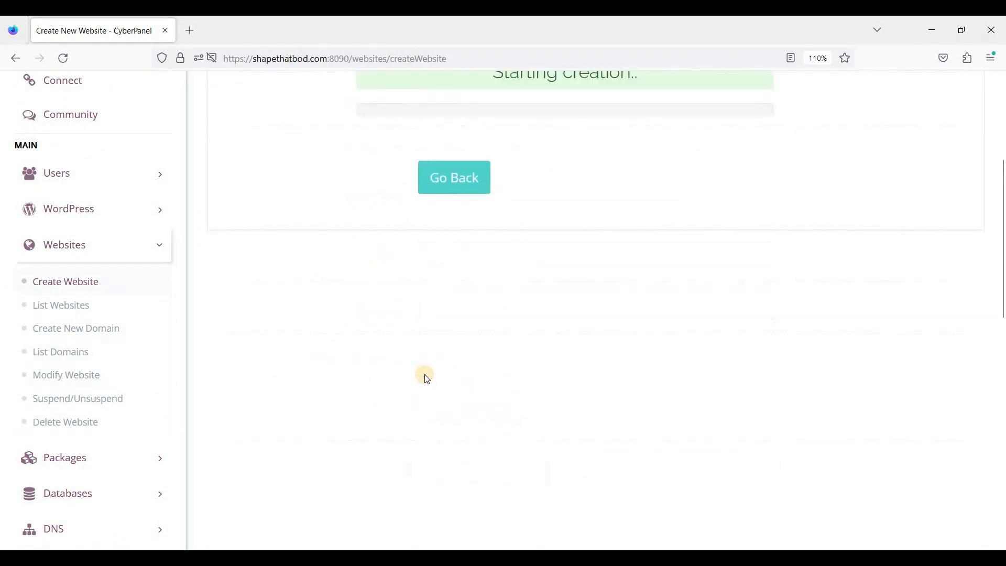
{"action": "scroll", "scroll_direction": "up", "scroll_amount": 3}
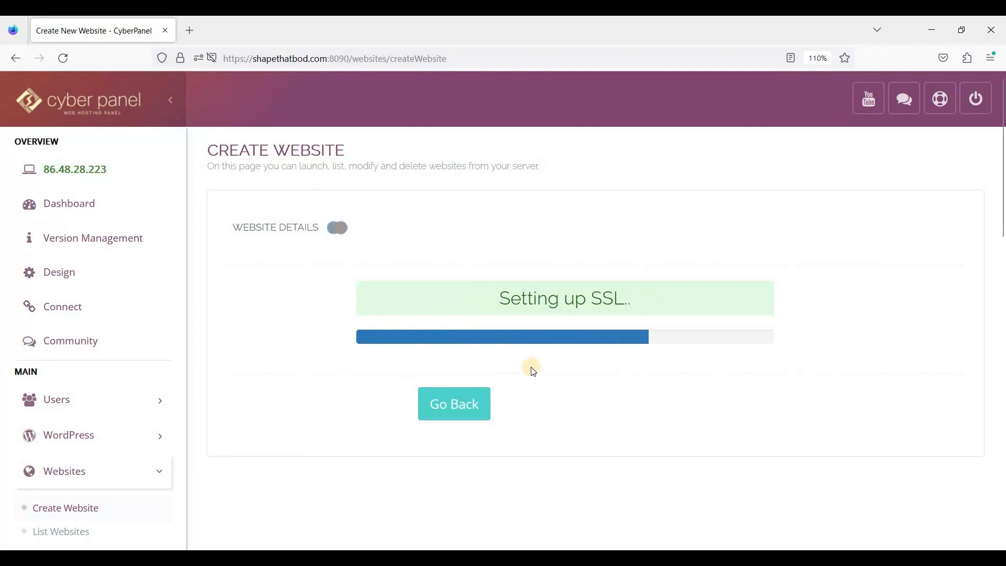
{"action": "mouse_move", "coordinate": [586, 377]}
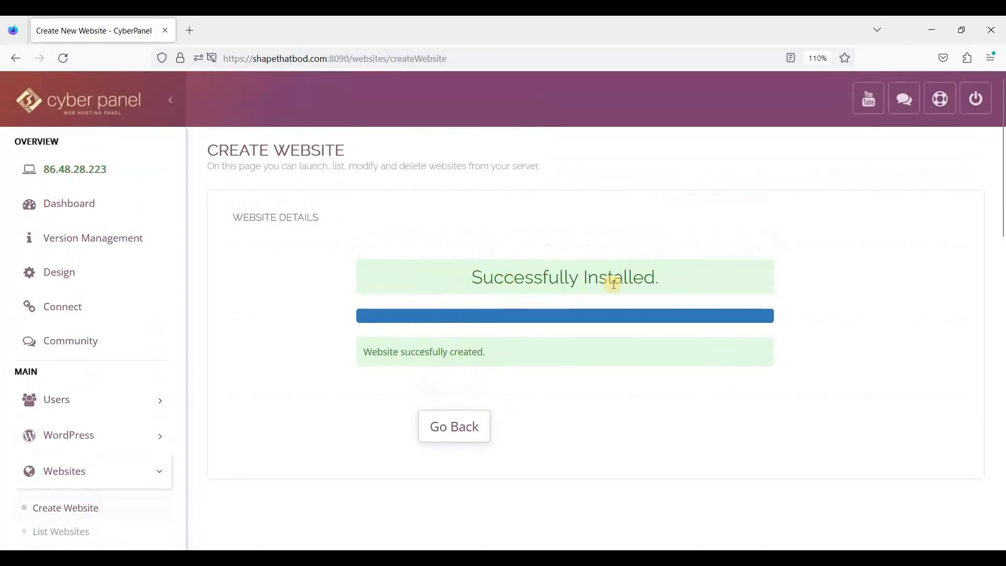
{"action": "scroll", "scroll_direction": "down", "scroll_amount": 3}
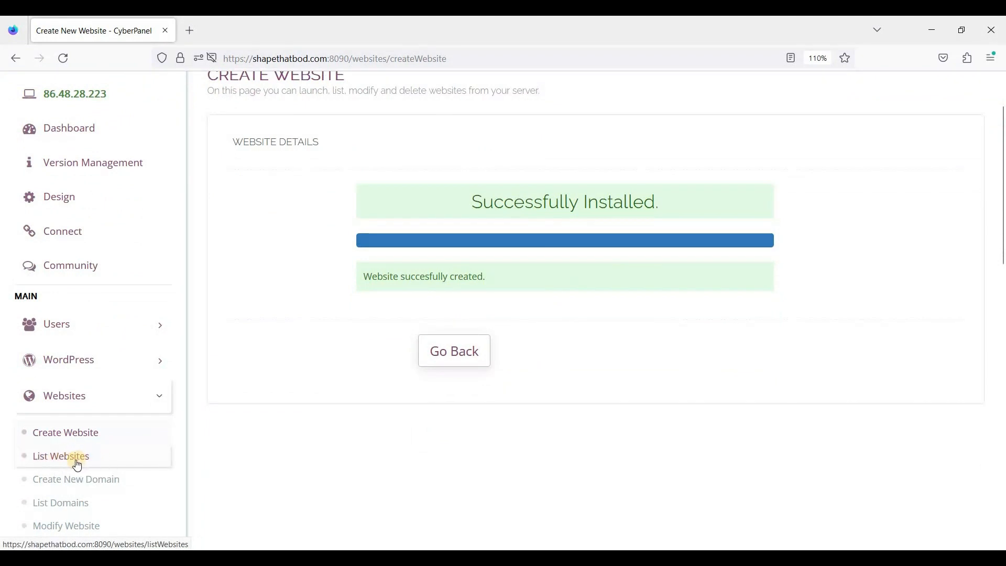
{"action": "mouse_move", "coordinate": [61, 456]}
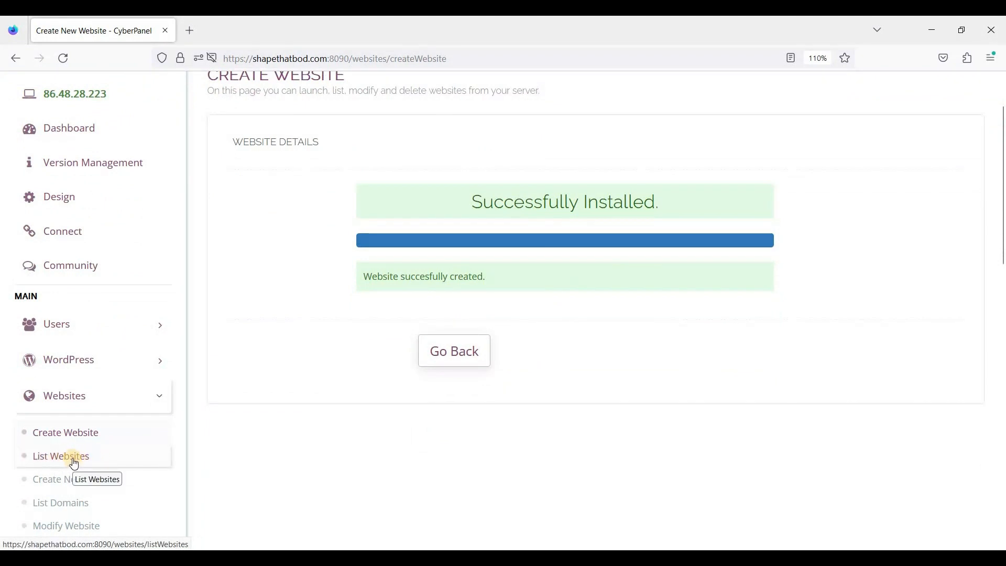
- Open List Websites and scroll to the active webshanks.com entry
{"action": "left_click", "coordinate": [61, 455]}
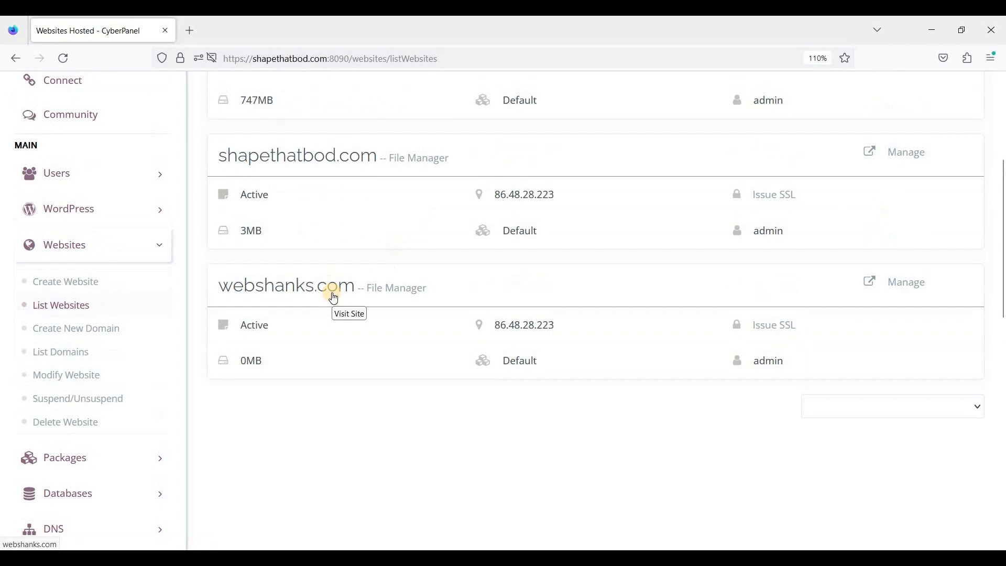
{"action": "mouse_move", "coordinate": [399, 326]}
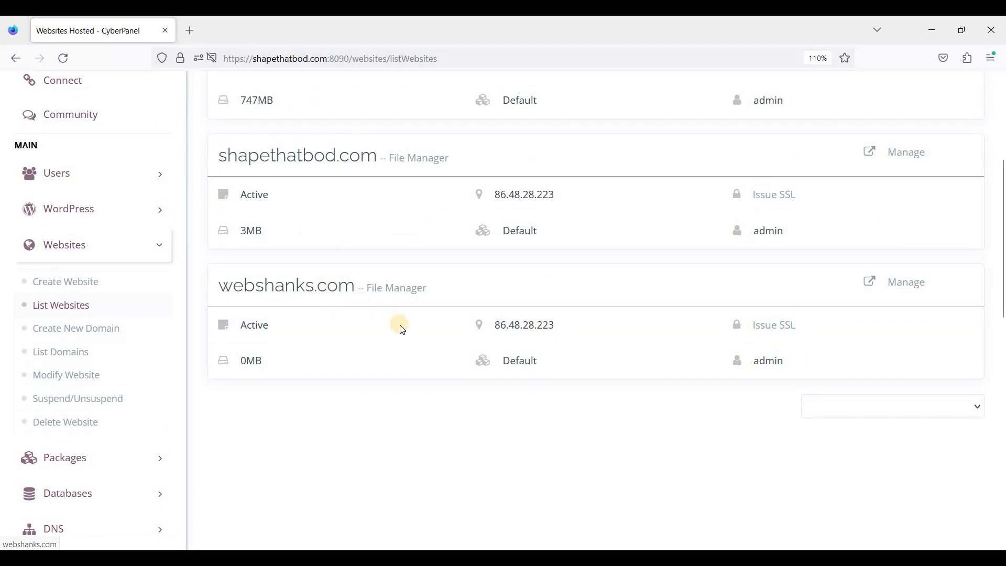
{"action": "mouse_move", "coordinate": [494, 336]}
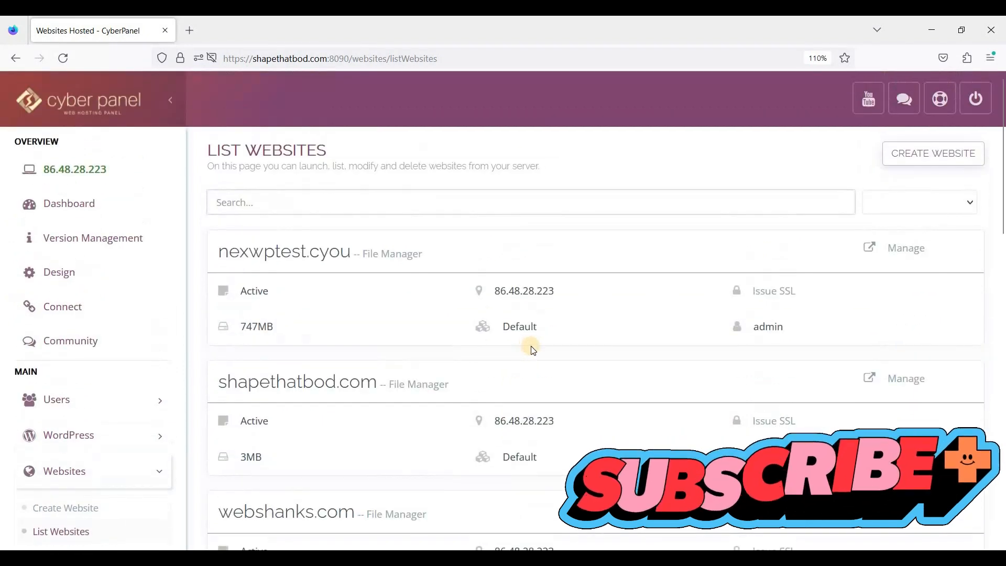
{"action": "scroll", "scroll_direction": "down", "scroll_amount": 3}
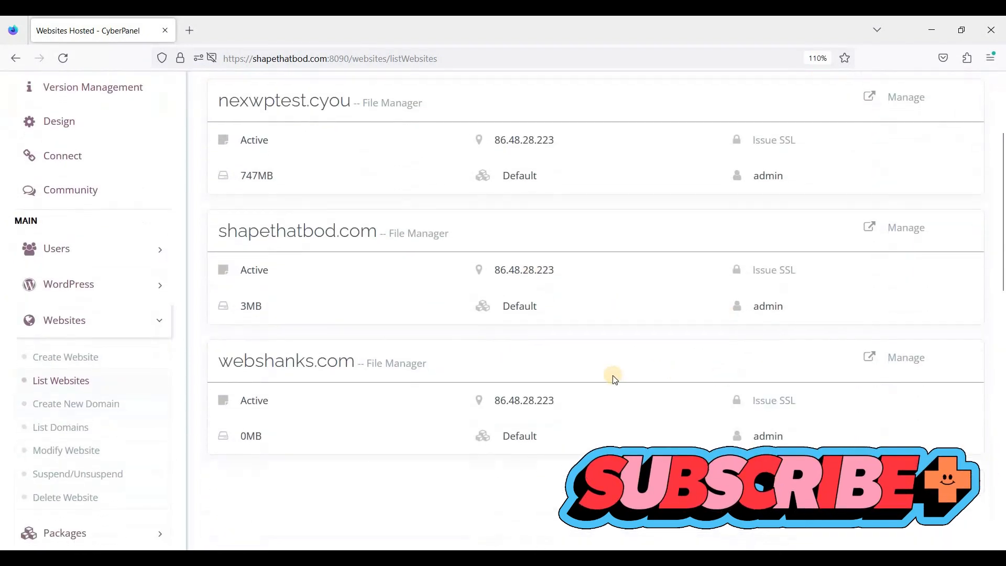